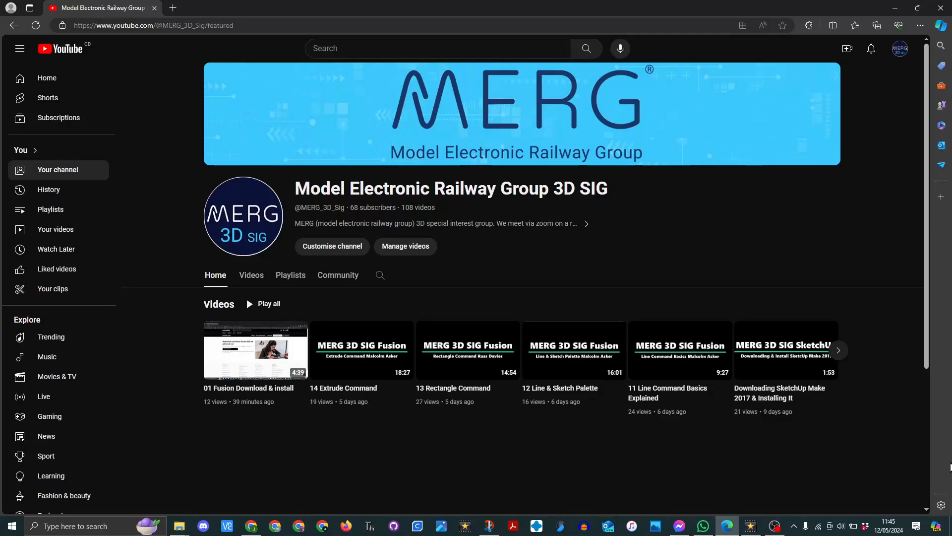
Open the Playlists tab of the MERG 3D SIG channel.
left_click(290, 274)
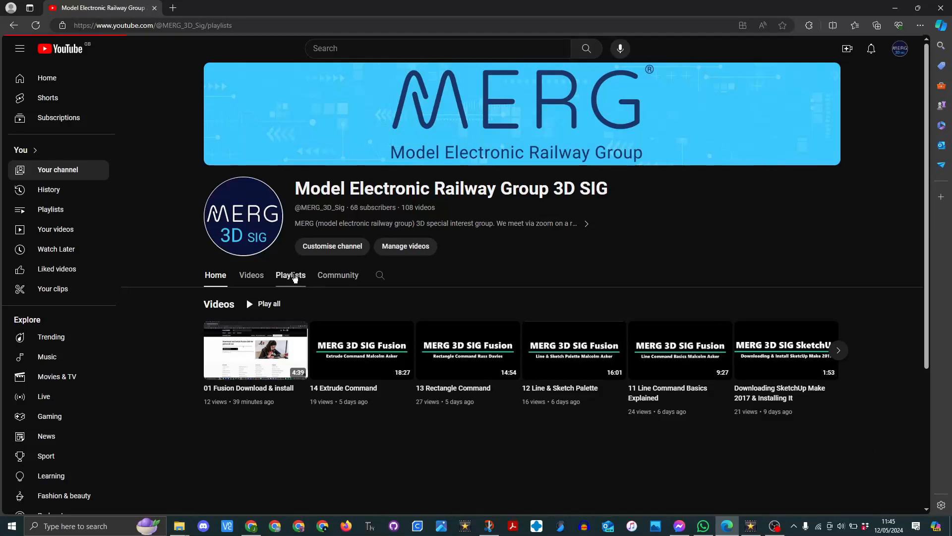
Reload the Playlists tab and scroll down to Public Fusion 360 Tips and roger.
left_click(290, 274)
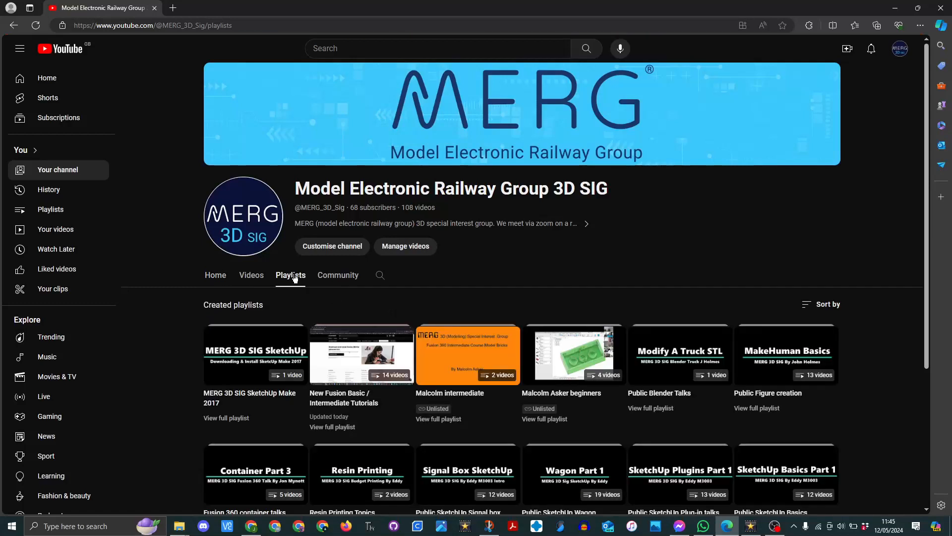
mouse_move(842, 304)
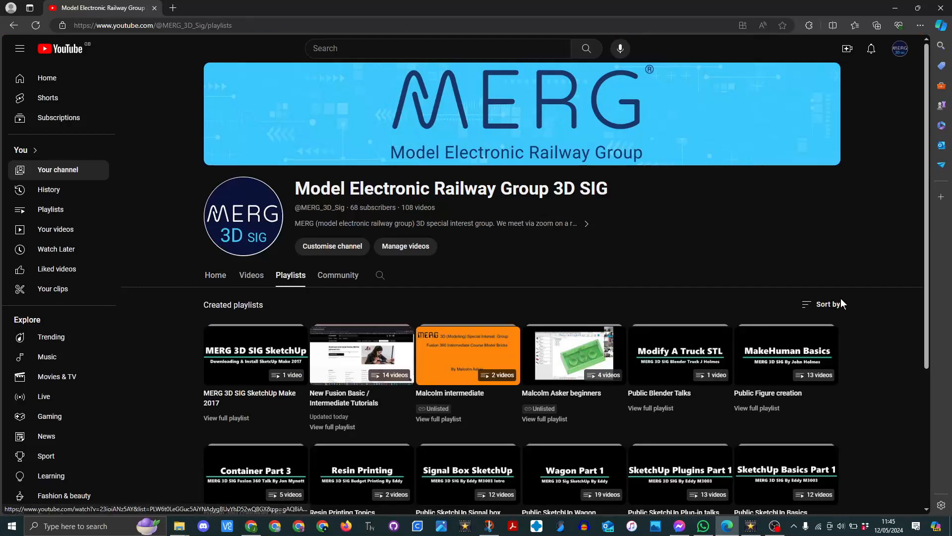
scroll("down", 3)
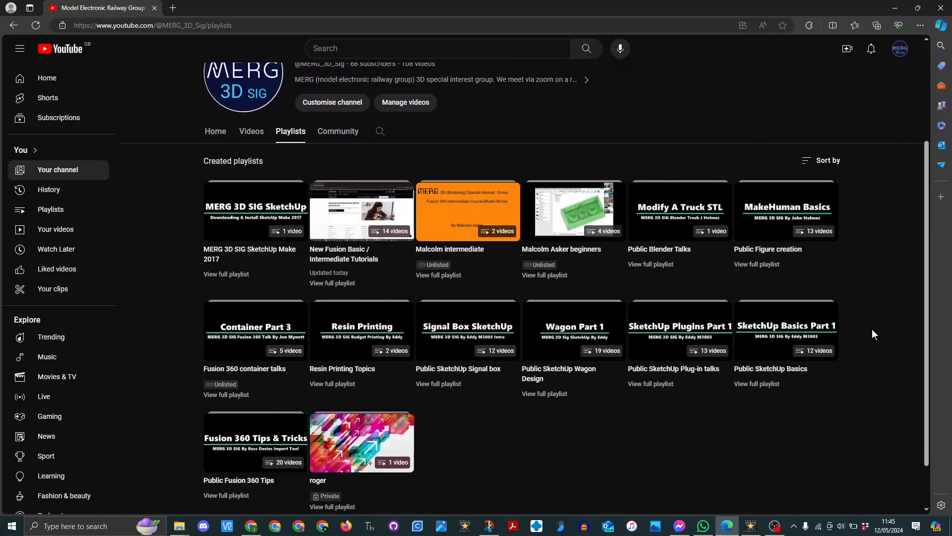
mouse_move(360, 211)
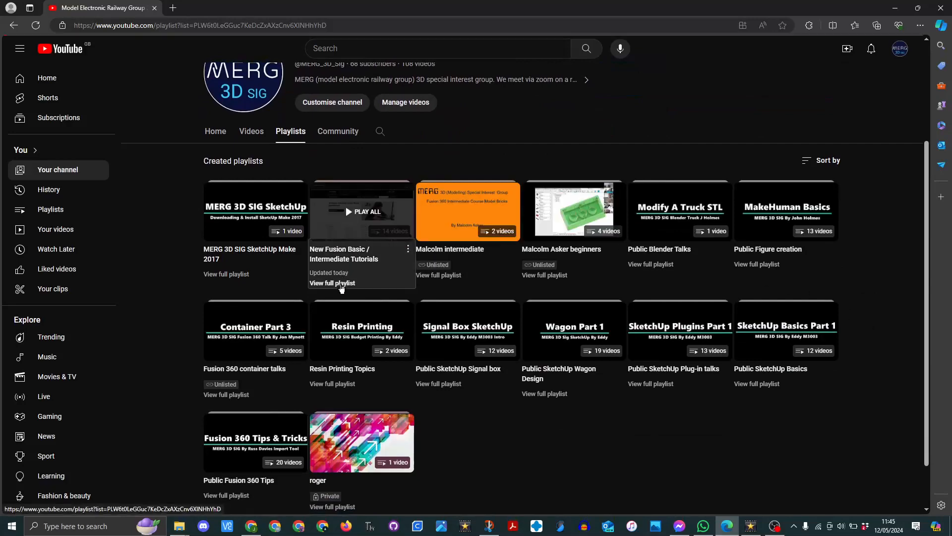
Open 'New Fusion Basic / Intermediate Tutorials' and scroll through its 14 videos and back.
left_click(332, 283)
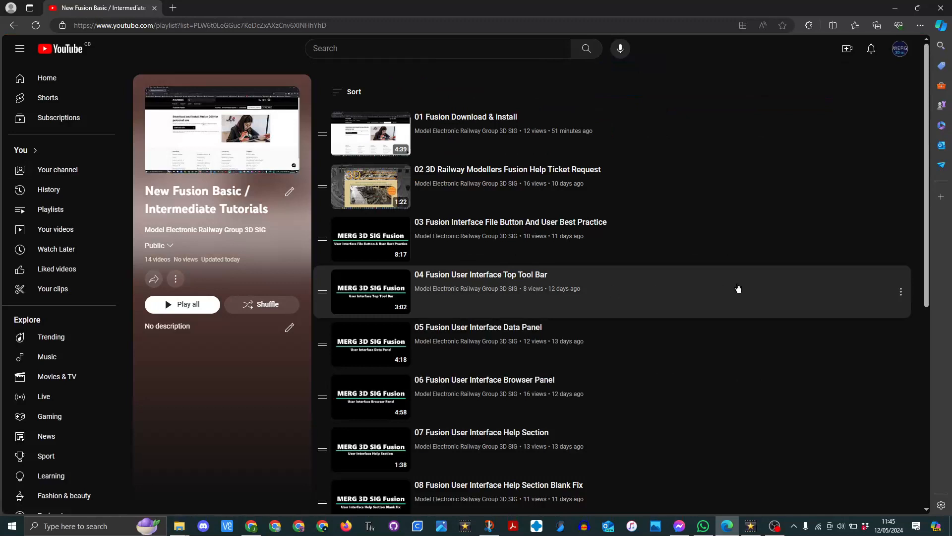
scroll("down", 3)
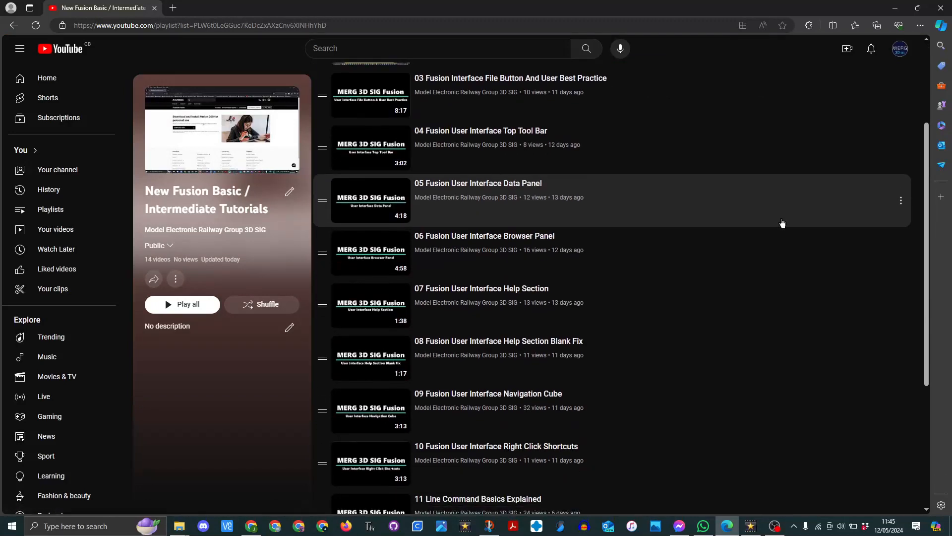
scroll("down", 3)
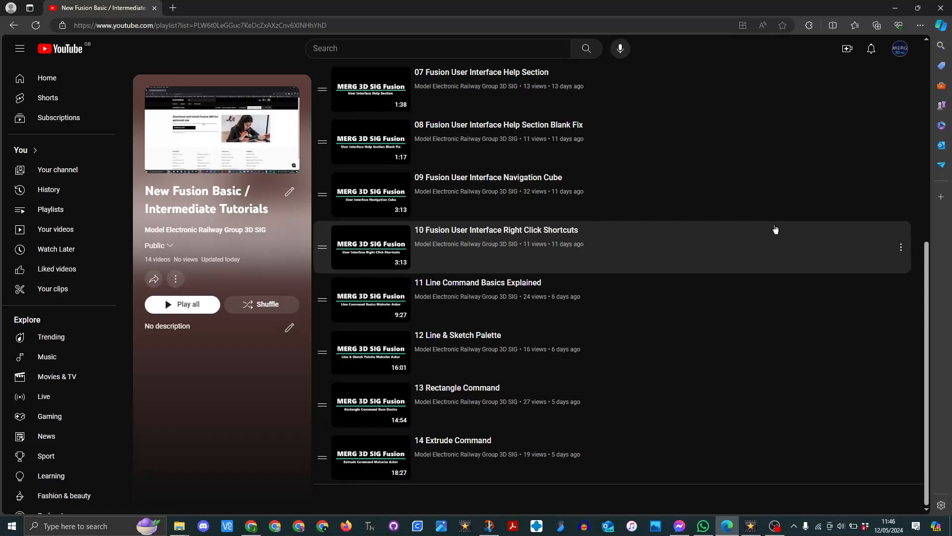
scroll("up", 3)
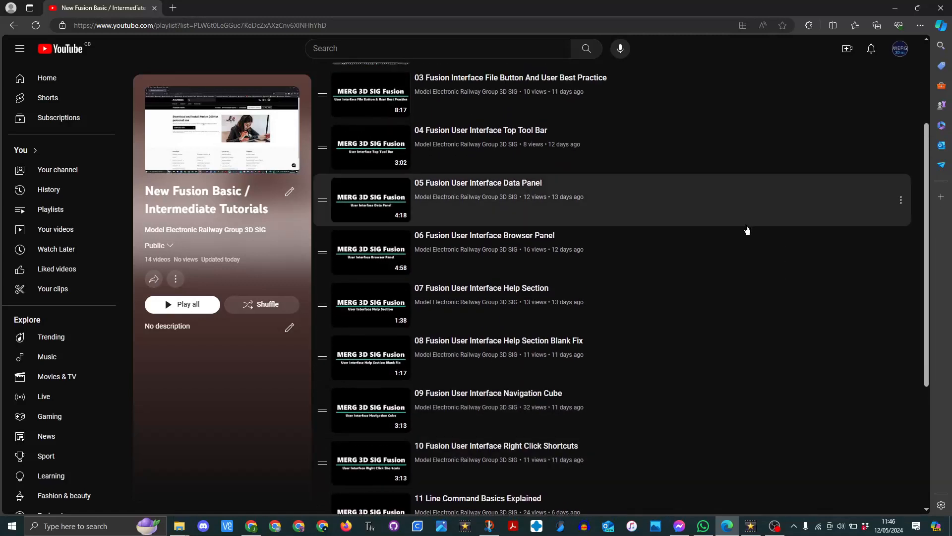
scroll("up", 3)
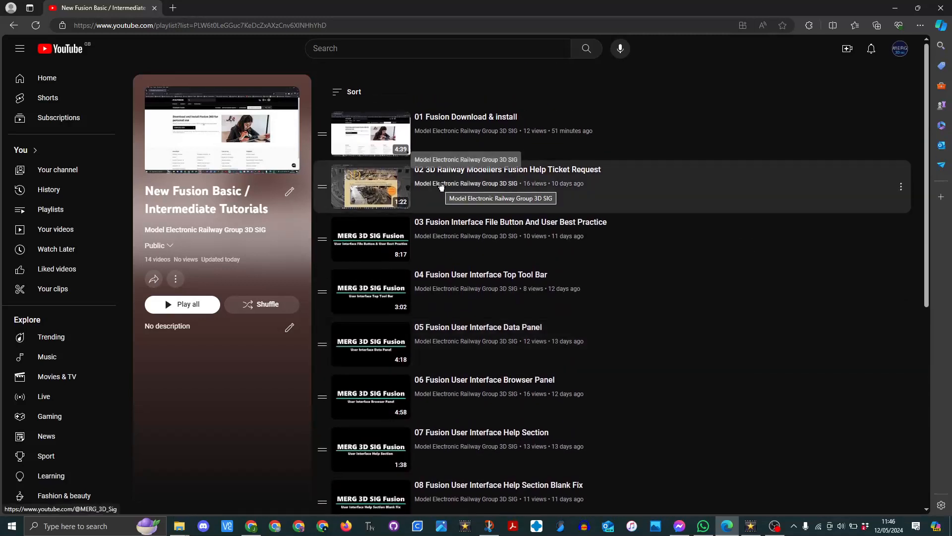
mouse_move(649, 191)
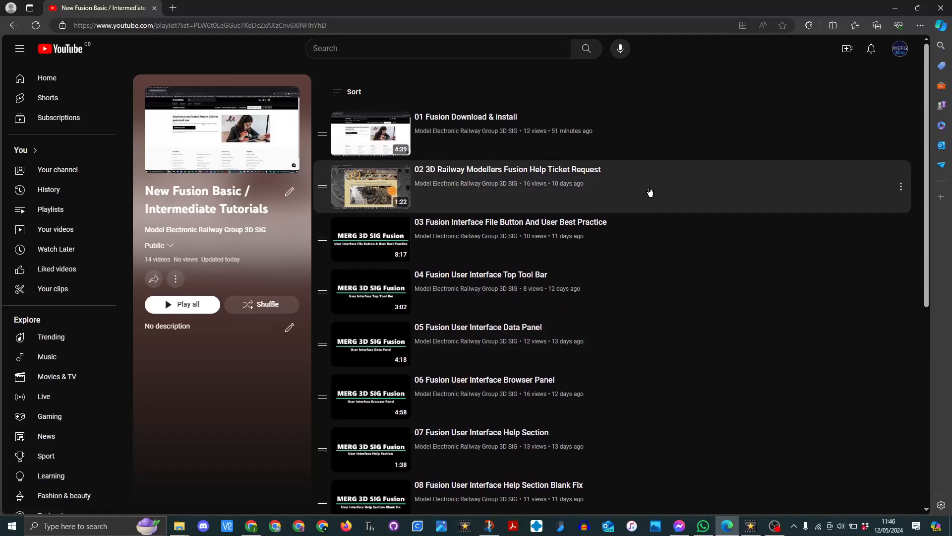